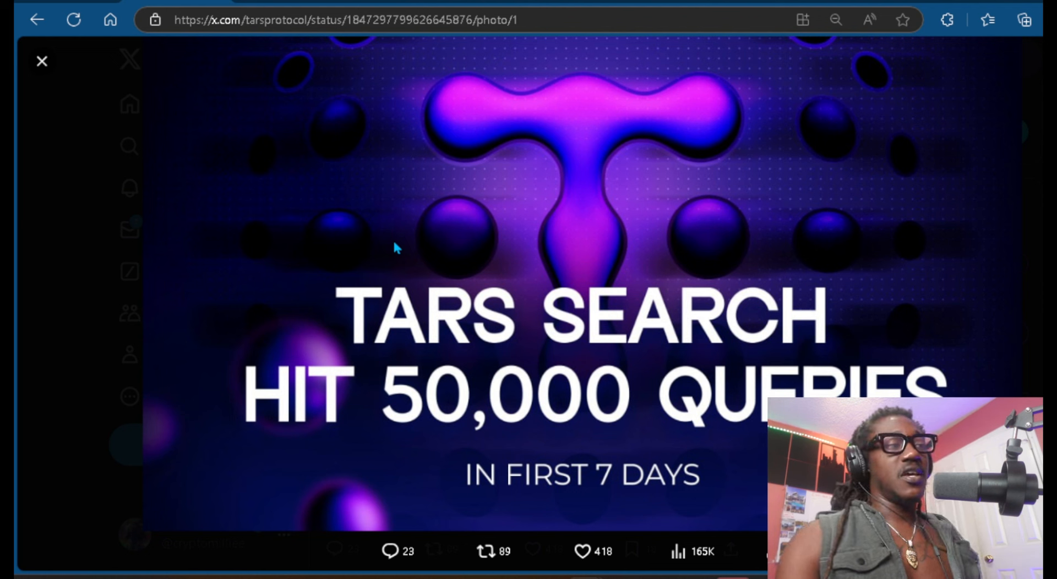
mouse_move(459, 202)
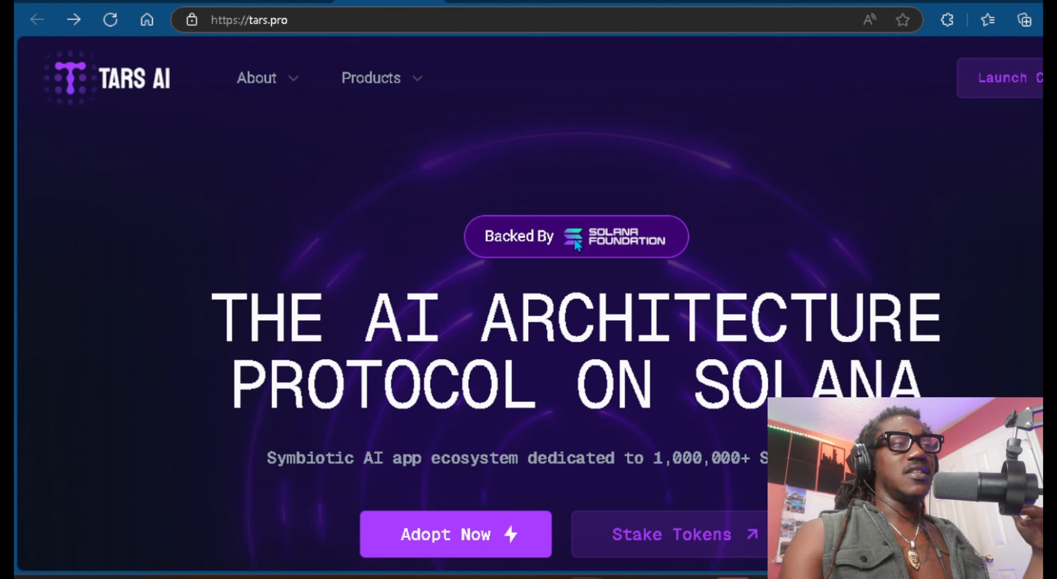
mouse_move(579, 164)
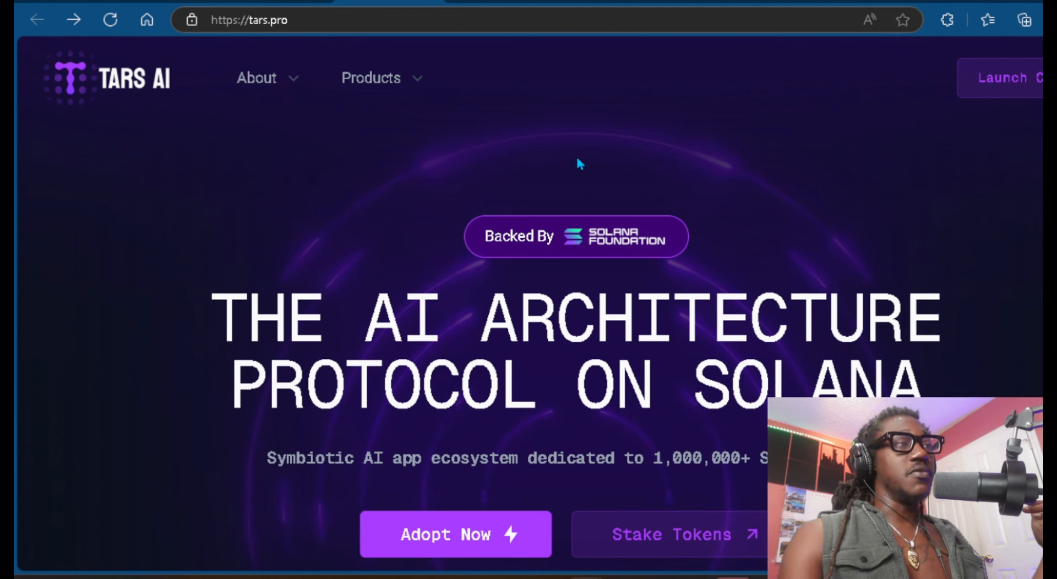
mouse_move(476, 119)
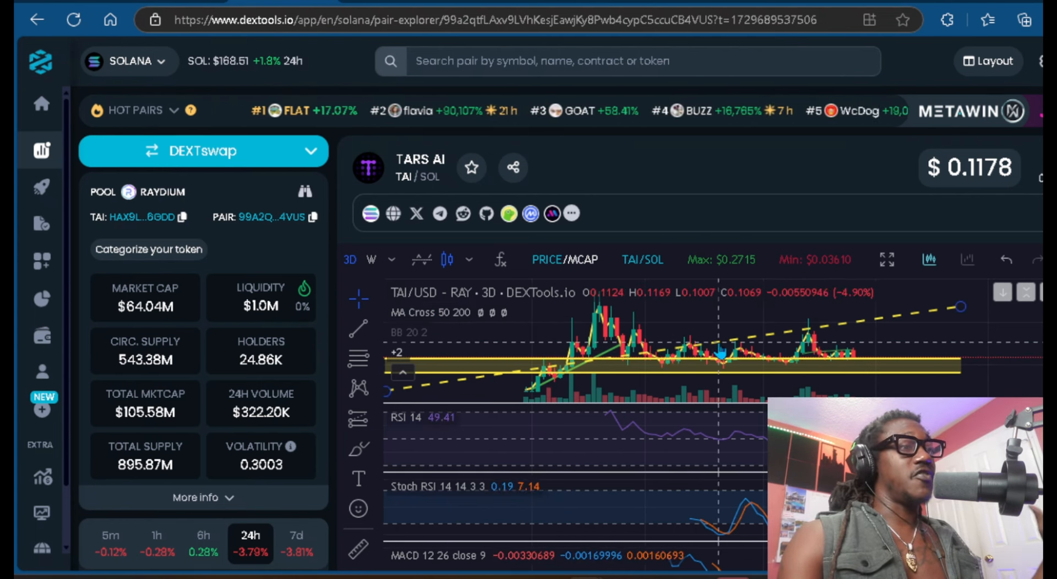
scroll(down, 3)
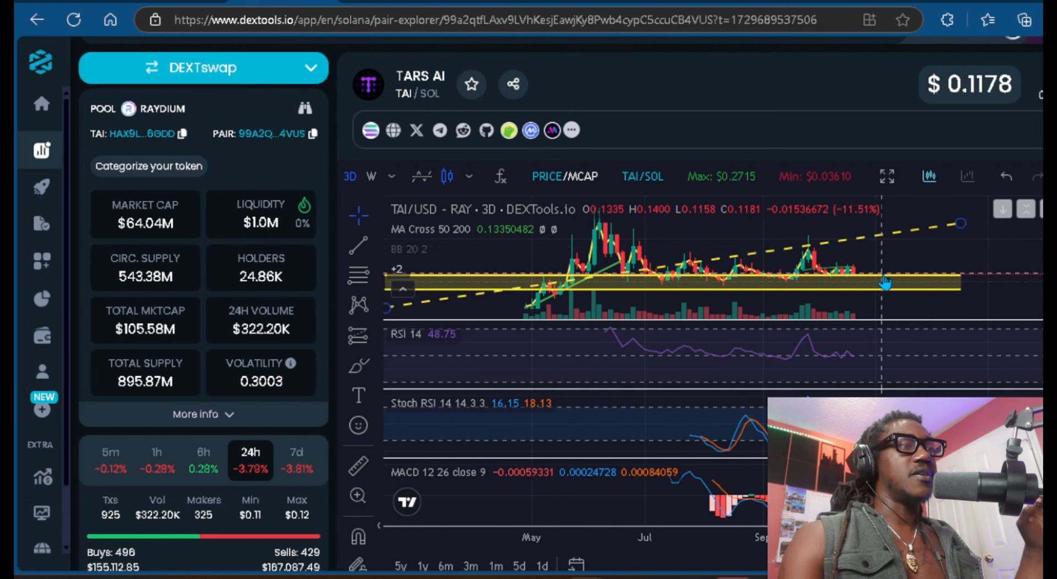
mouse_move(866, 270)
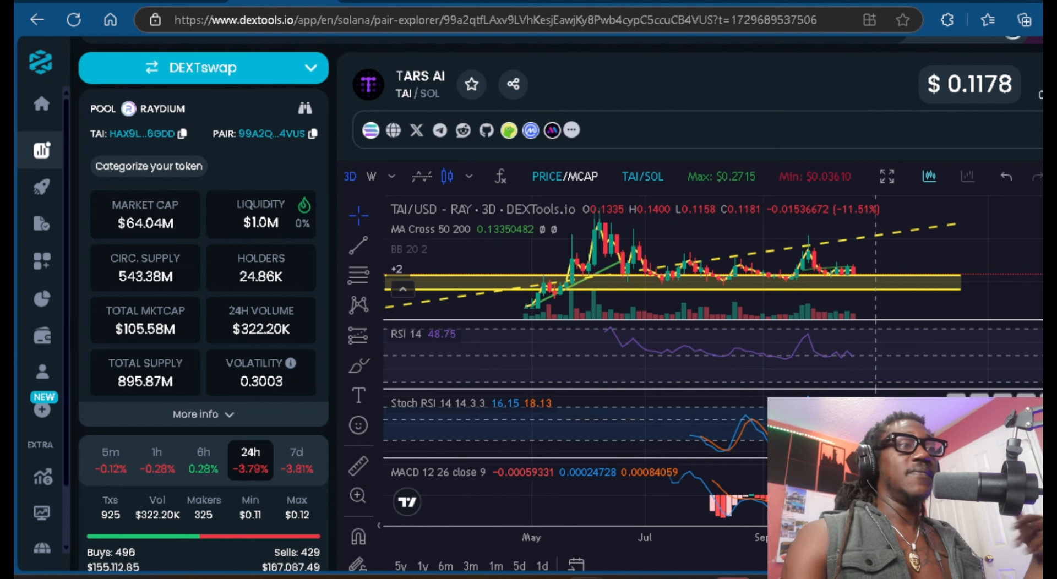
mouse_move(782, 294)
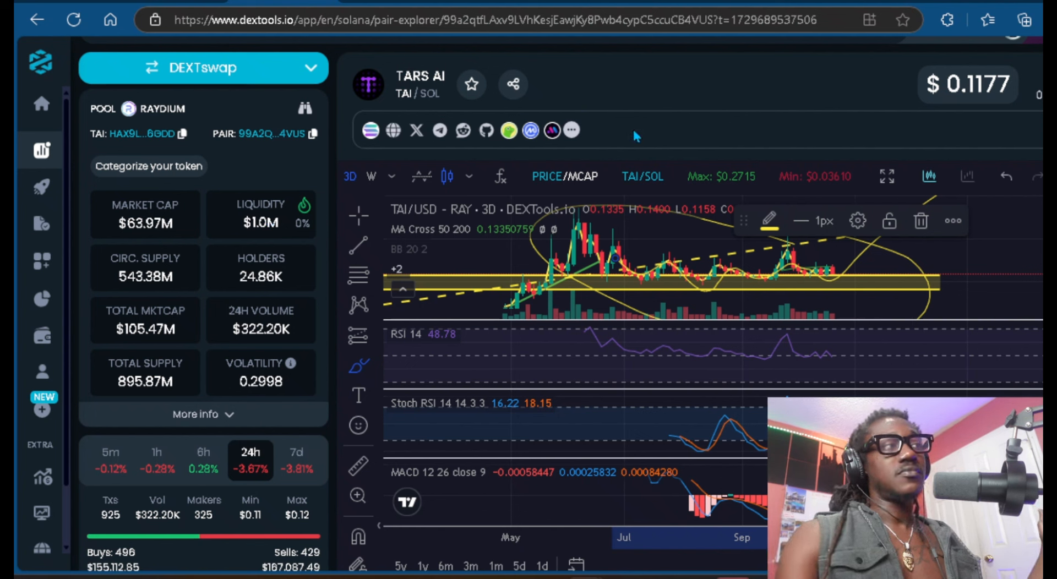
mouse_move(675, 124)
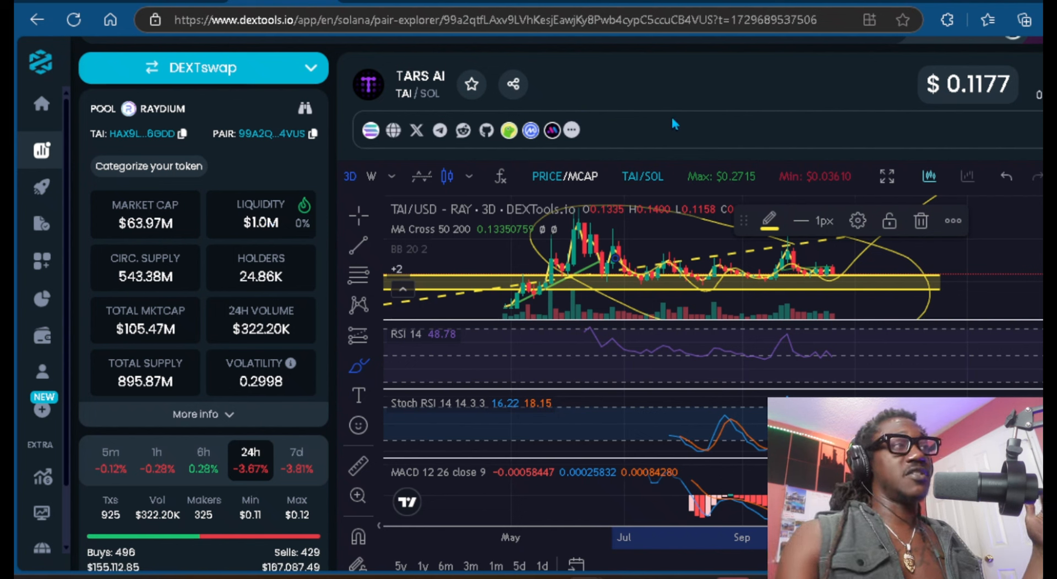
mouse_move(678, 152)
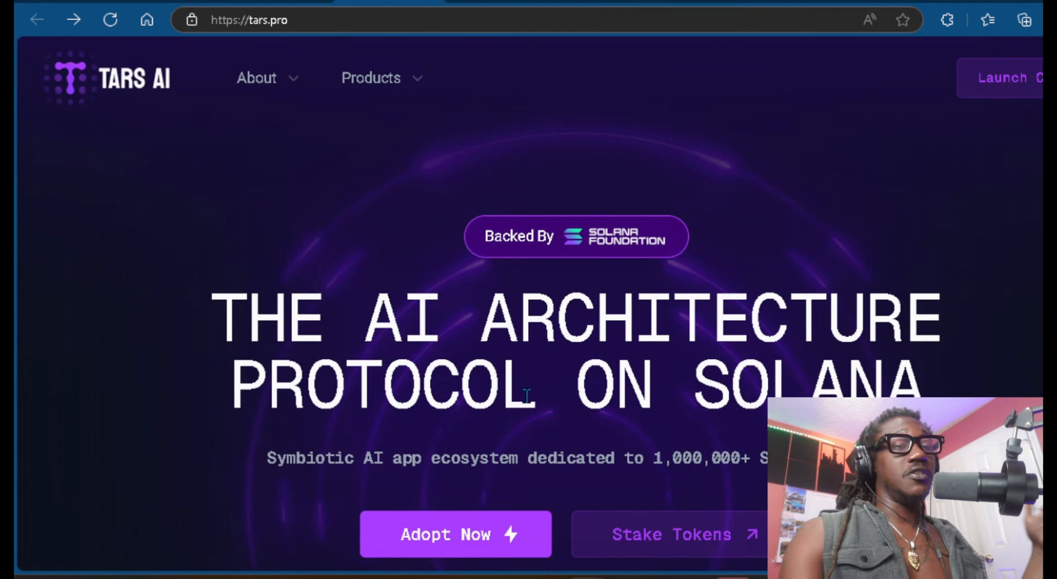
mouse_move(667, 390)
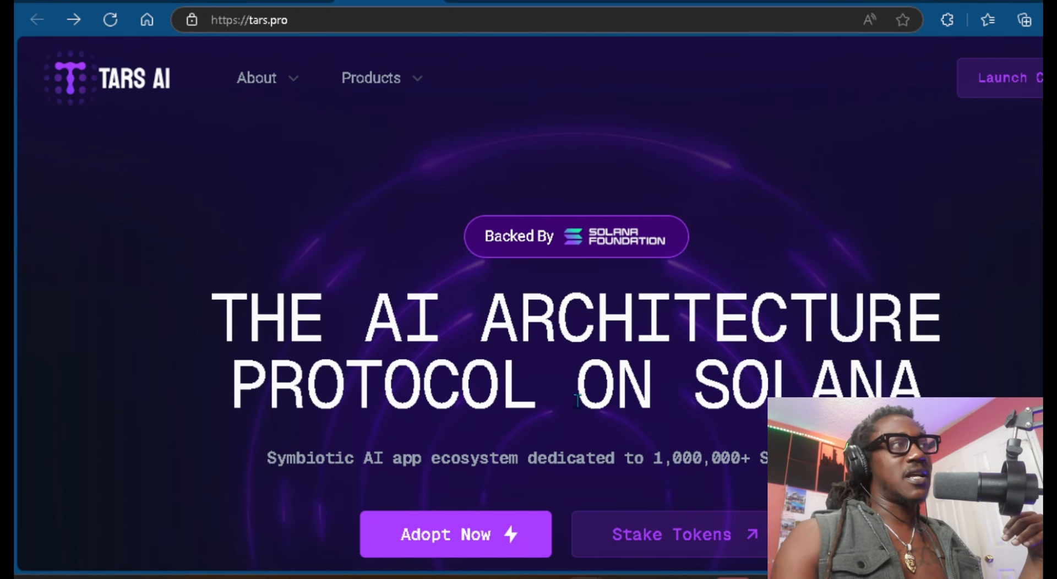
mouse_move(634, 144)
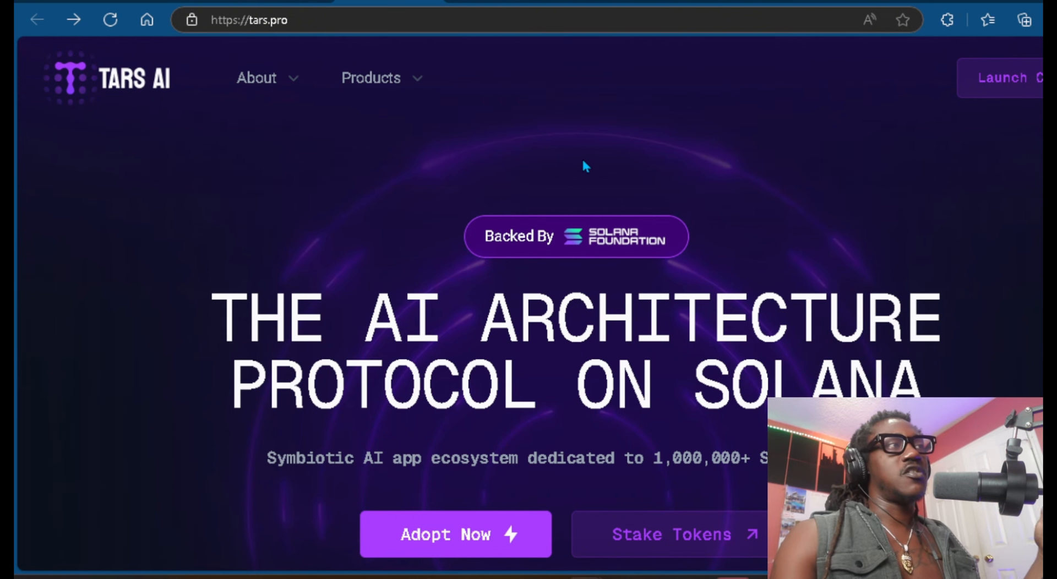
mouse_move(584, 117)
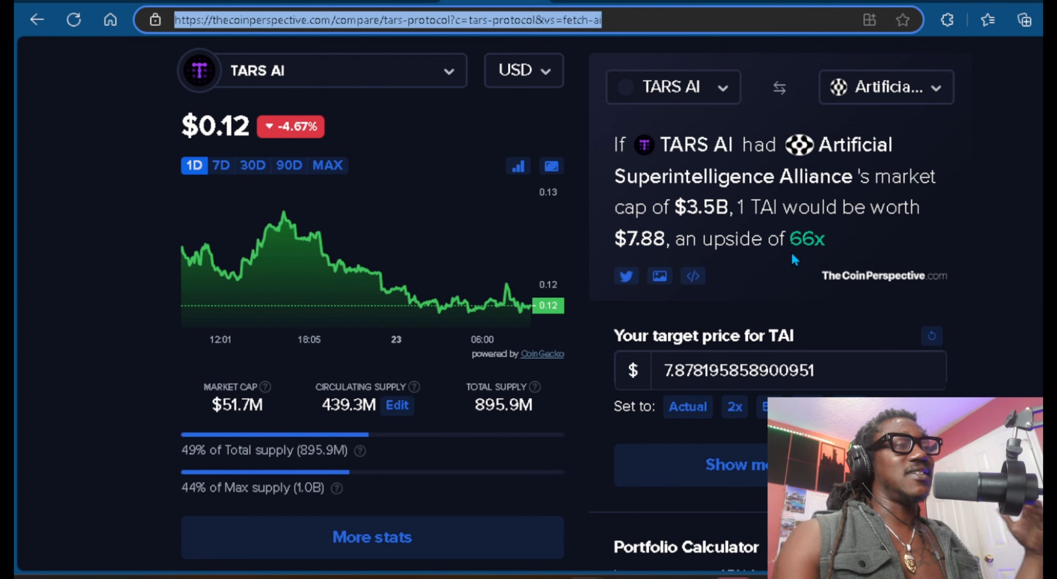
mouse_move(795, 245)
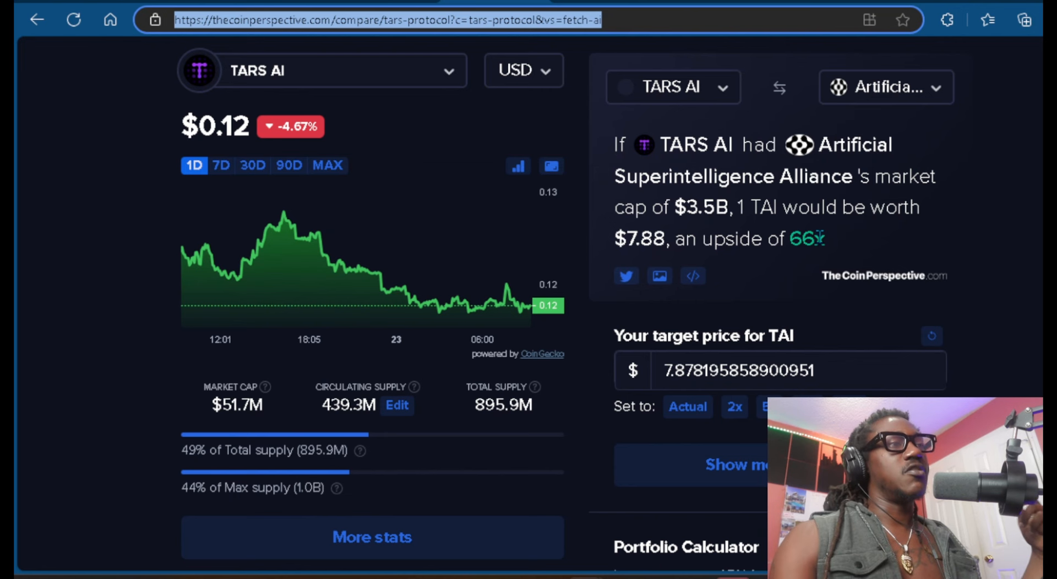
scroll(down, 3)
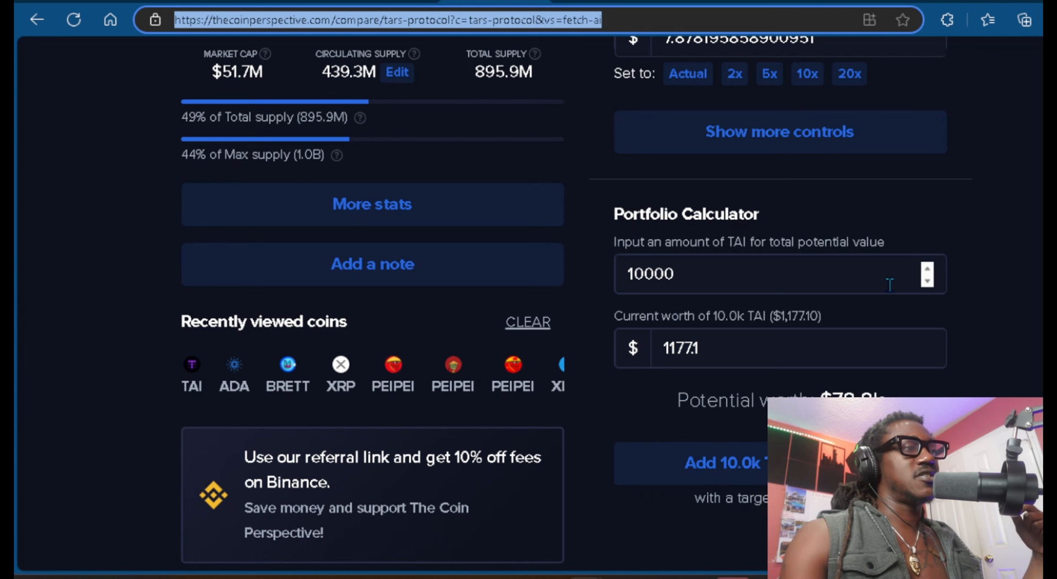
mouse_move(884, 302)
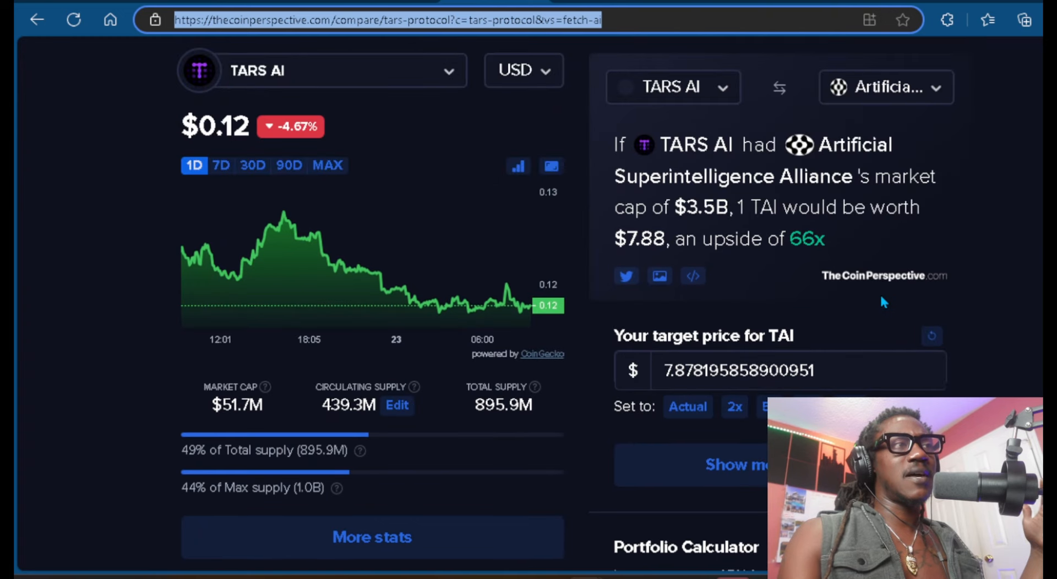
scroll(down, 3)
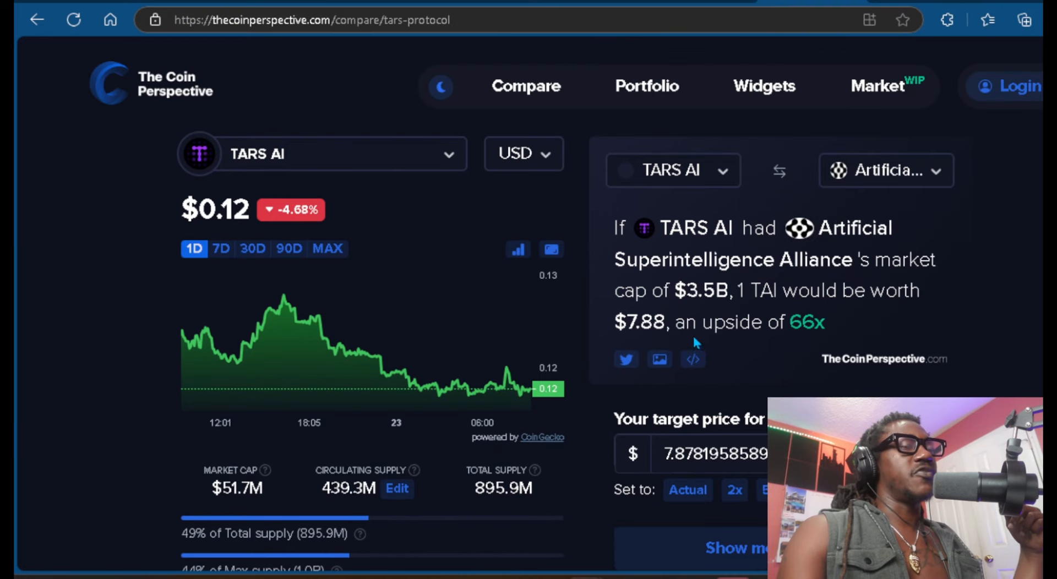
scroll(down, 3)
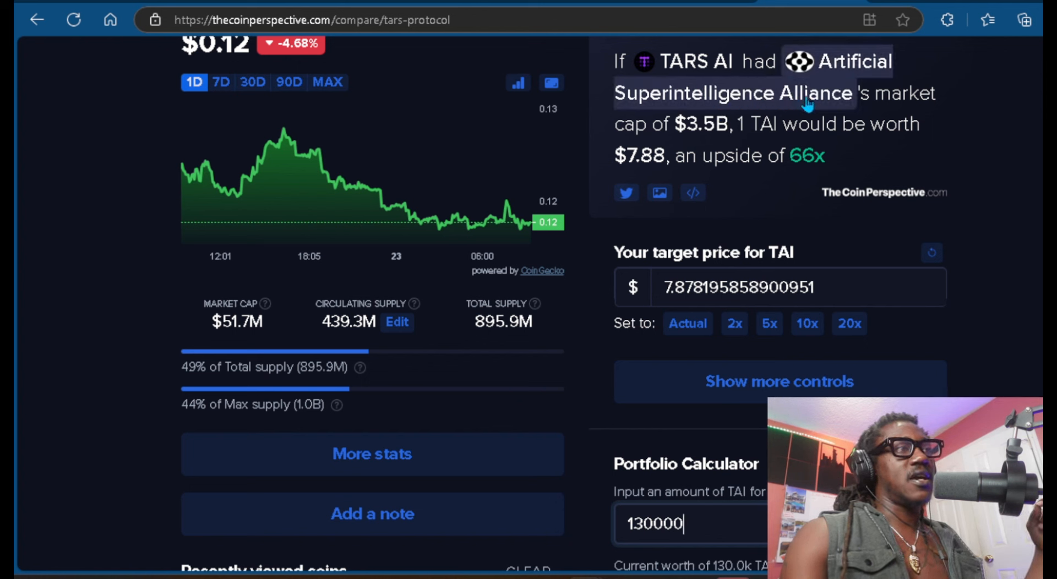
mouse_move(718, 145)
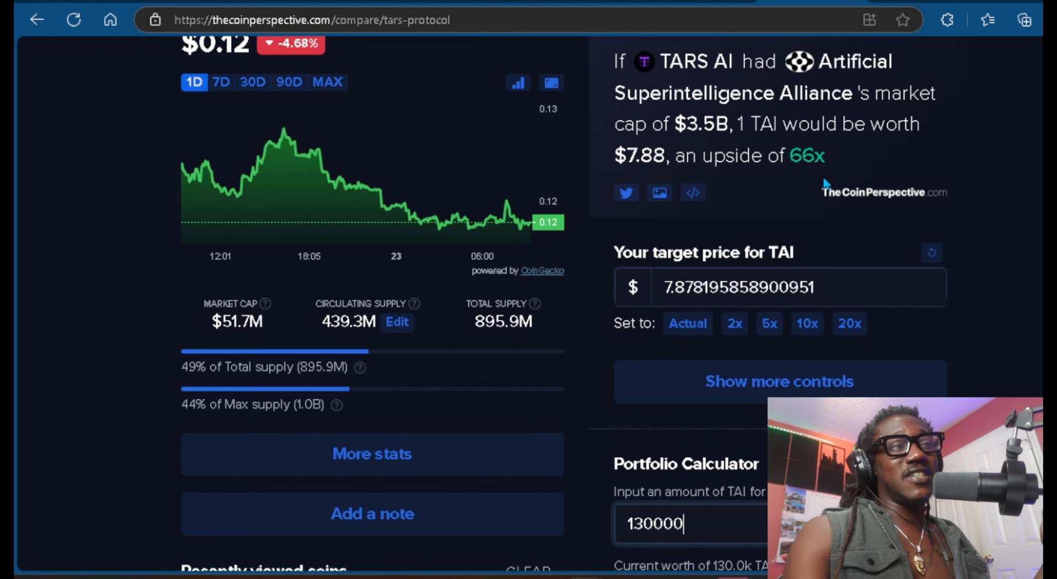
mouse_move(820, 197)
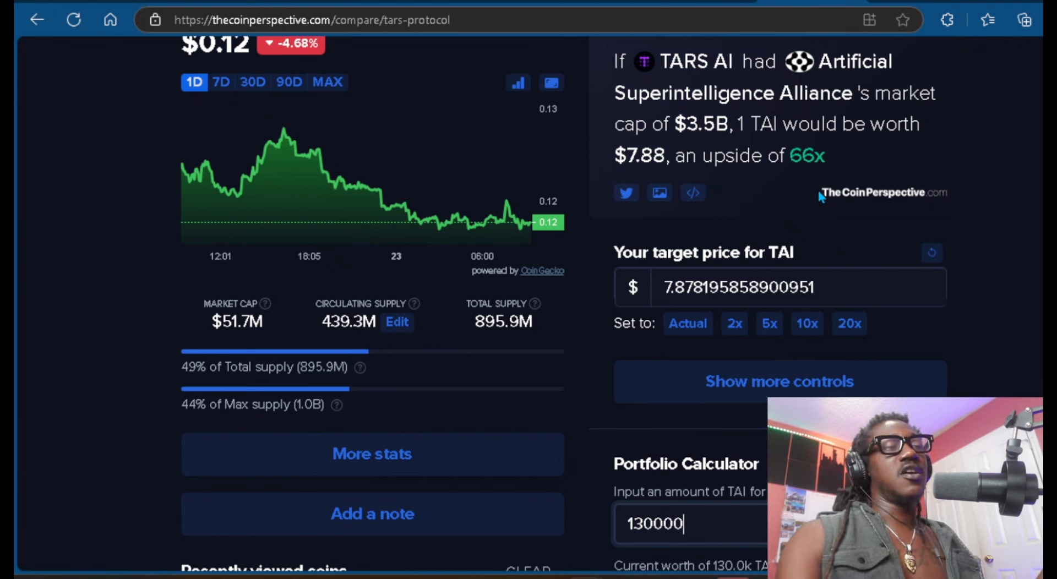
scroll(down, 3)
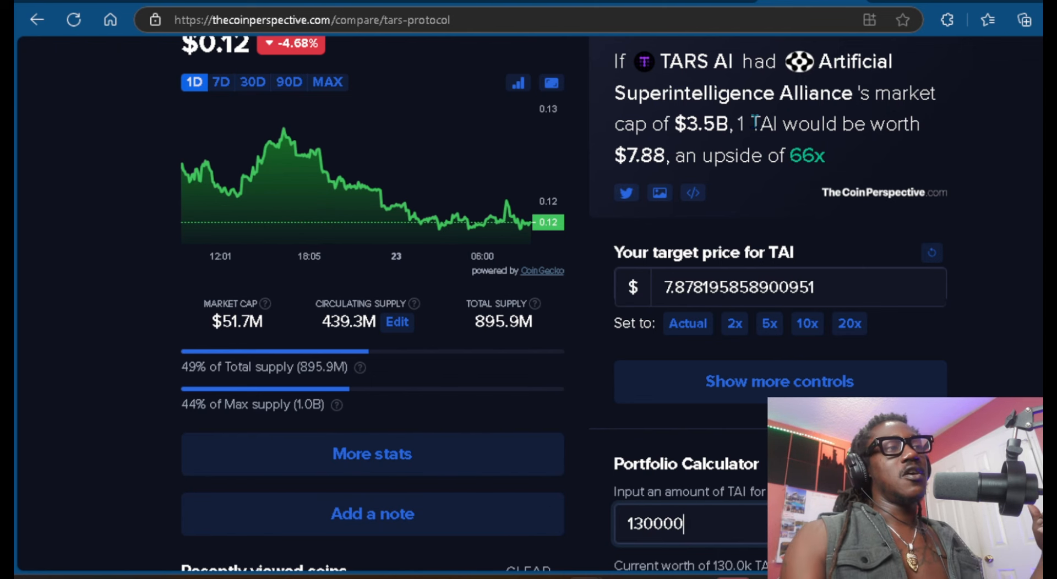
scroll(down, 3)
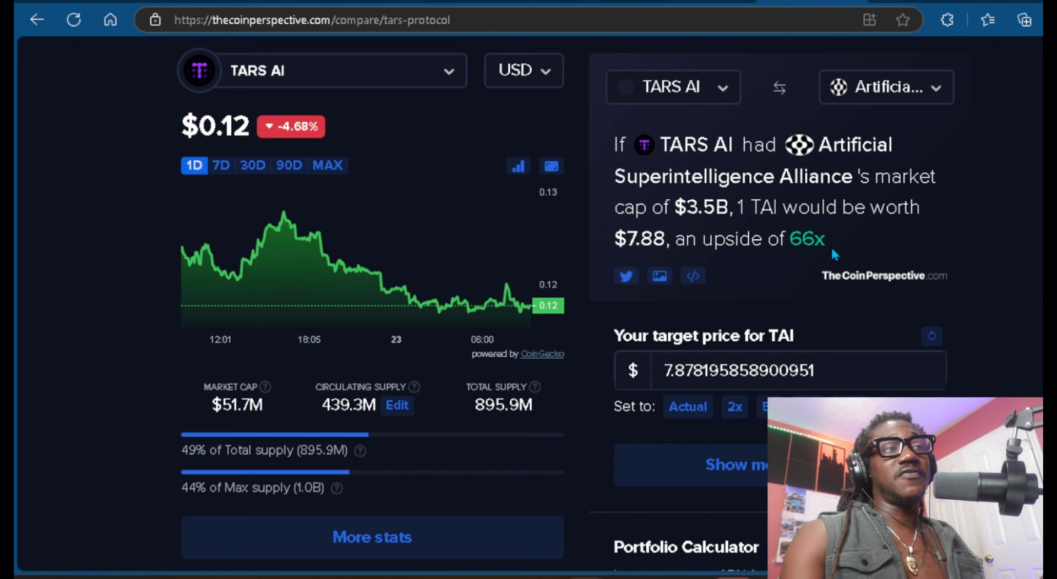
scroll(down, 3)
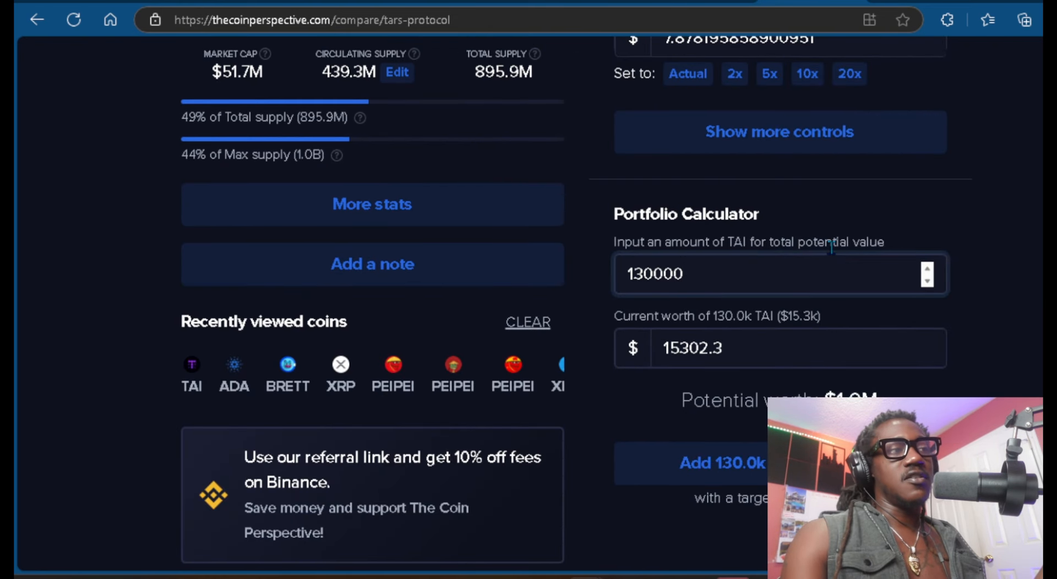
mouse_move(846, 304)
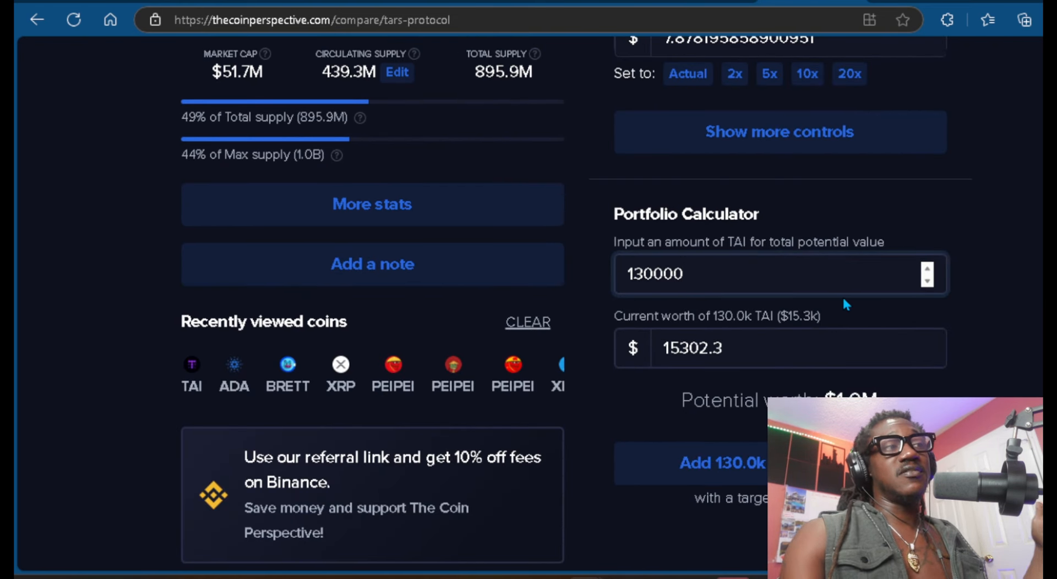